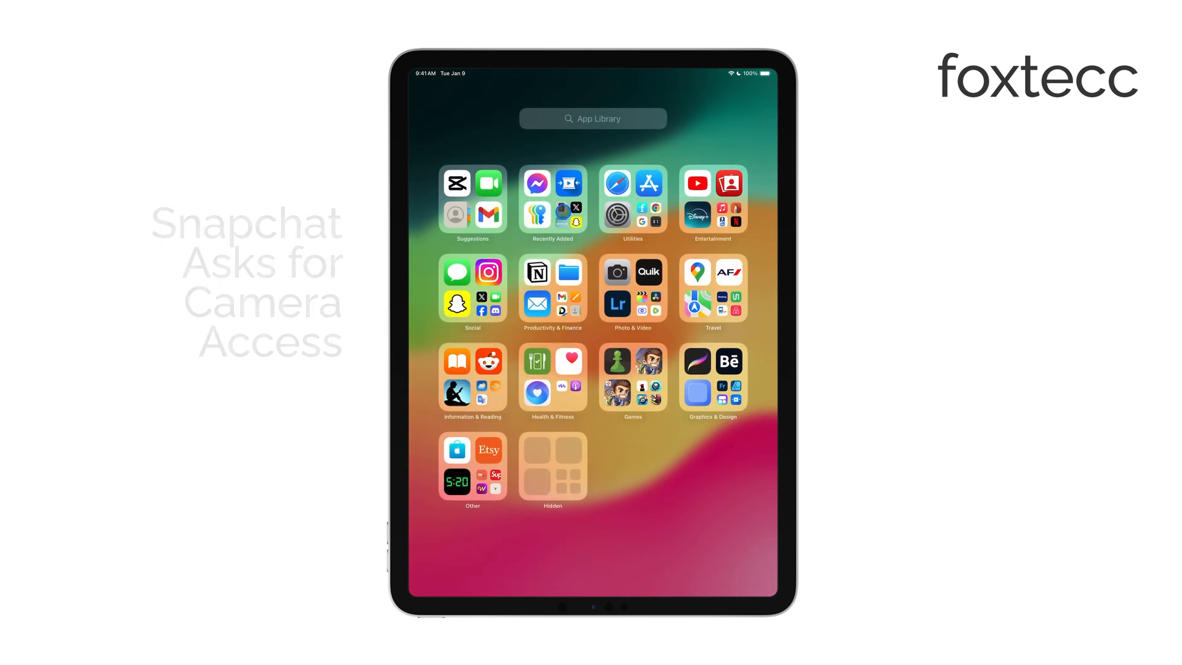
Step: Open the App Library's Recently Added group and long-press Snapchat
{"action": "left_click", "coordinate": [552, 202]}
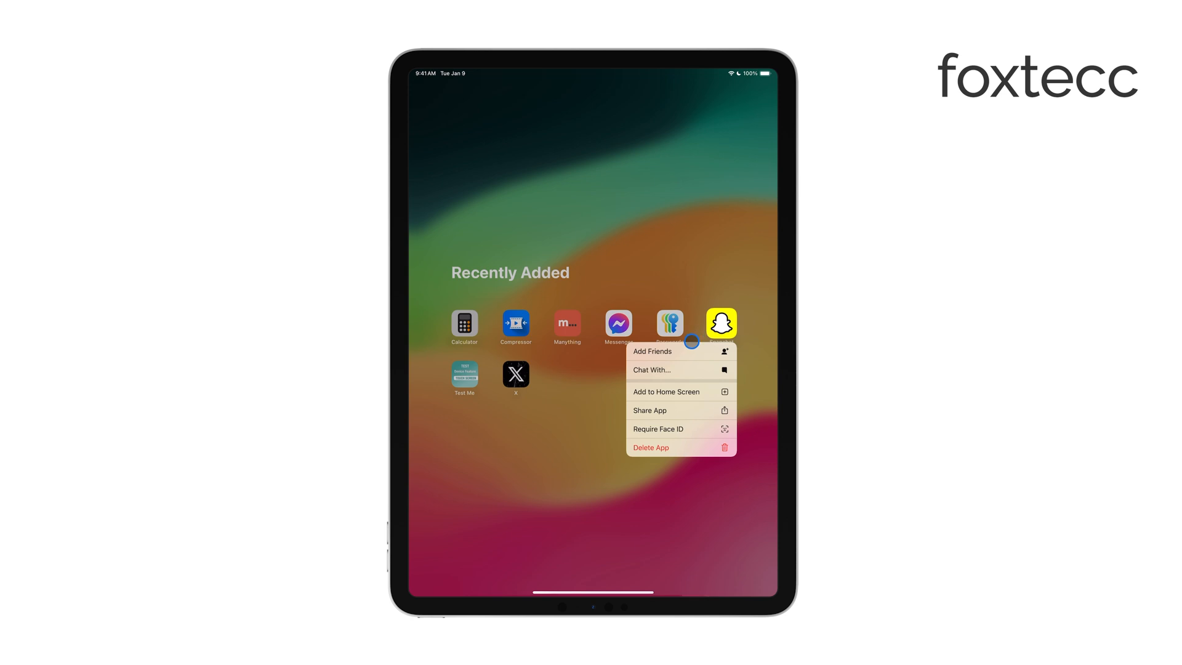
{"action": "left_click", "coordinate": [634, 231]}
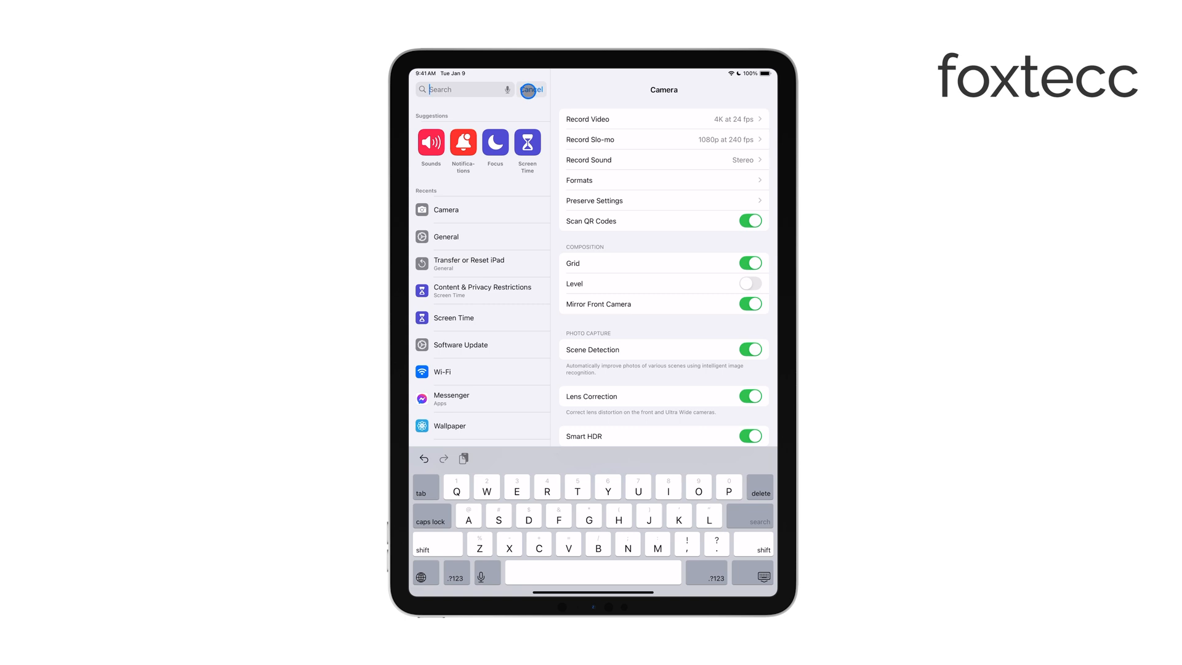
Step: Dismiss the Settings search, open the Apps list and start searching it
{"action": "left_click", "coordinate": [531, 89]}
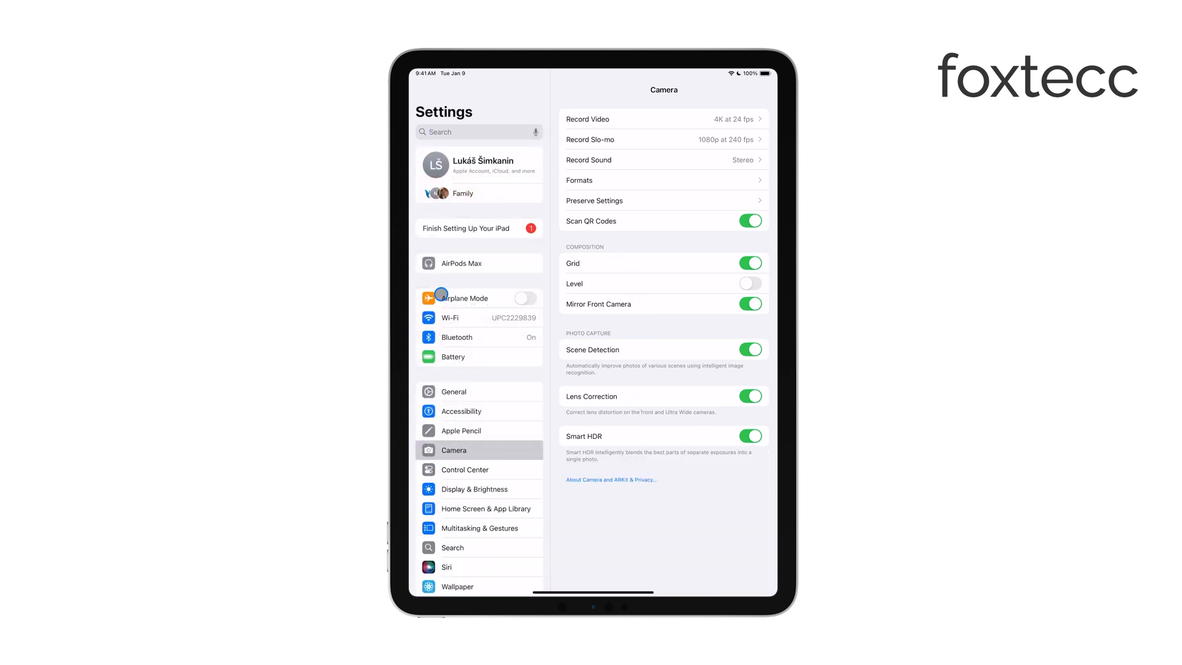
{"action": "scroll", "scroll_direction": "down", "scroll_amount": 3}
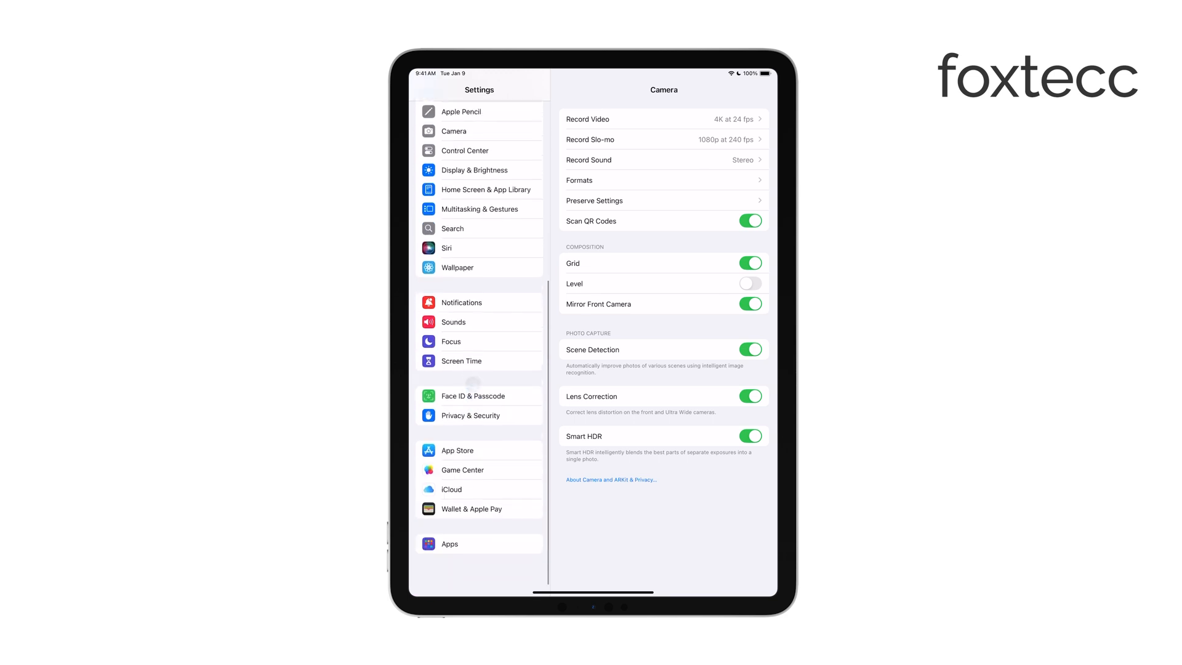
{"action": "left_click", "coordinate": [450, 567]}
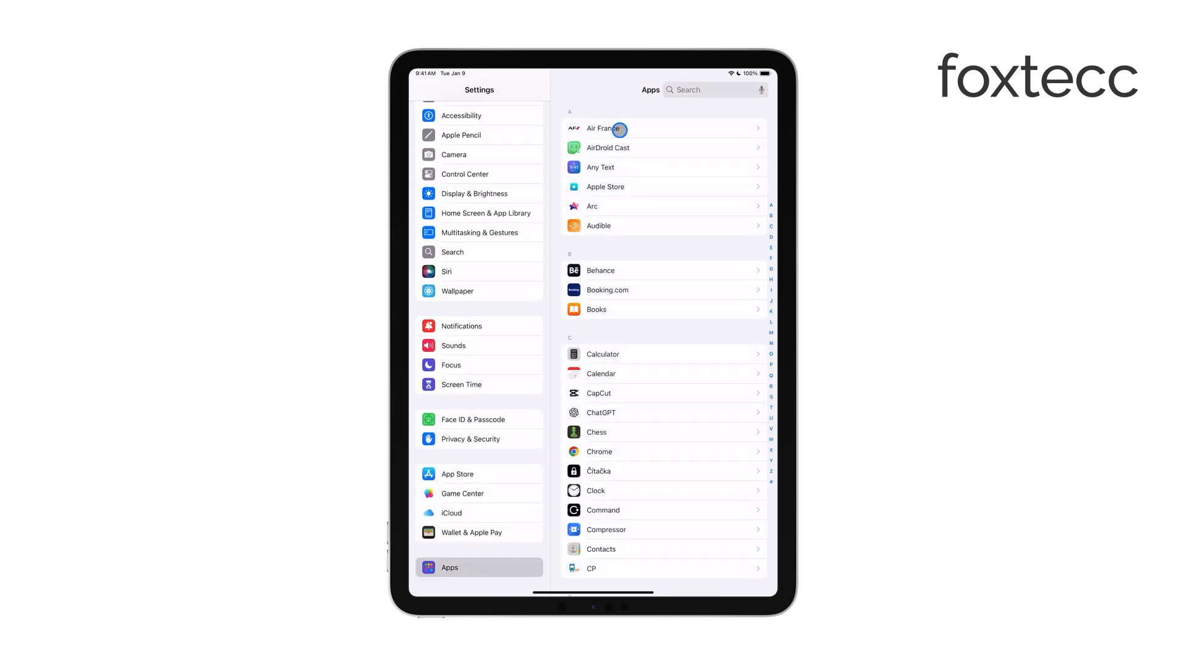
{"action": "left_click", "coordinate": [709, 90]}
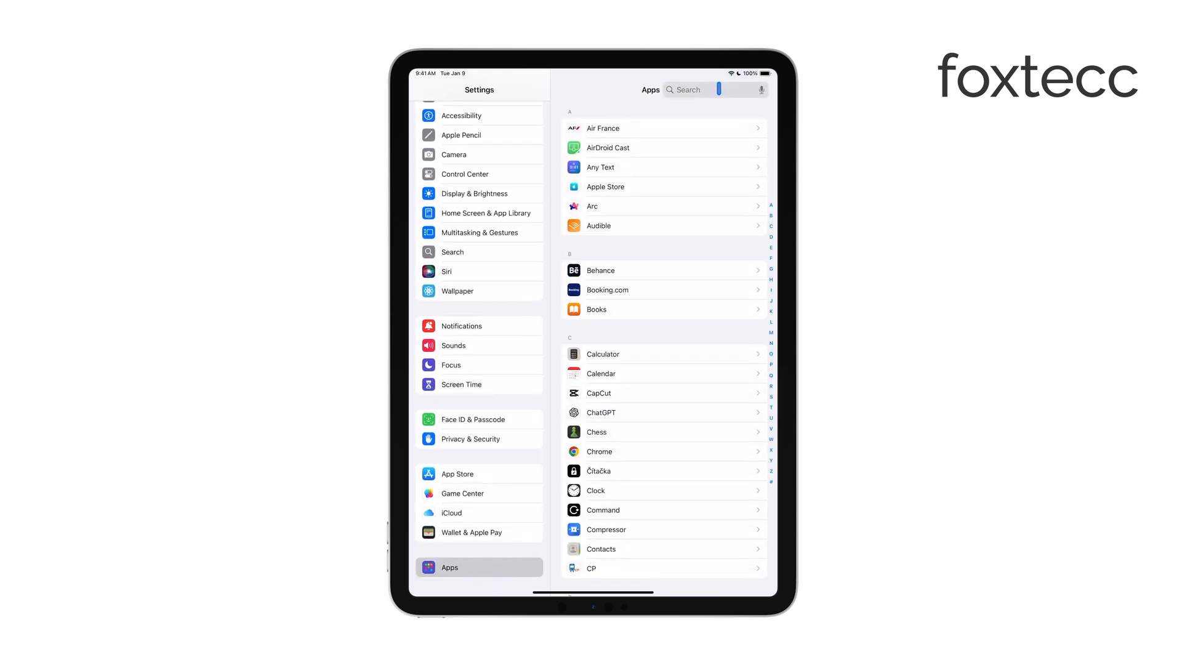
Step: Search the Apps list for 'Snap' and open Snapchat's permissions page
{"action": "type", "text": "Sna"}
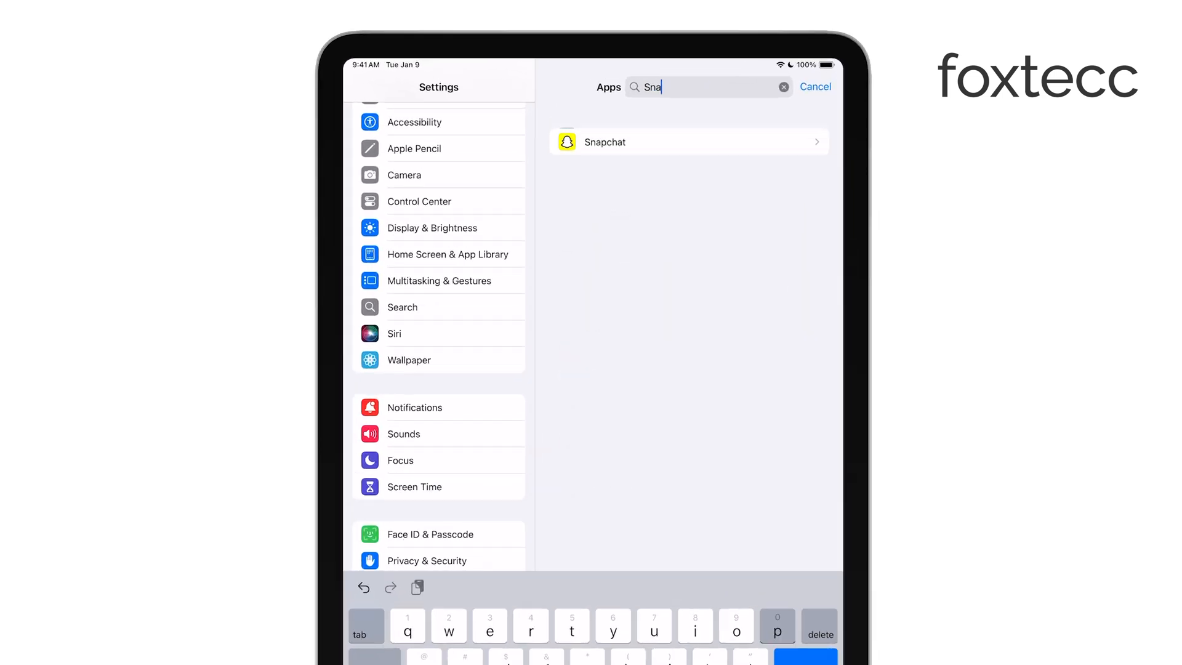
{"action": "type", "text": "p"}
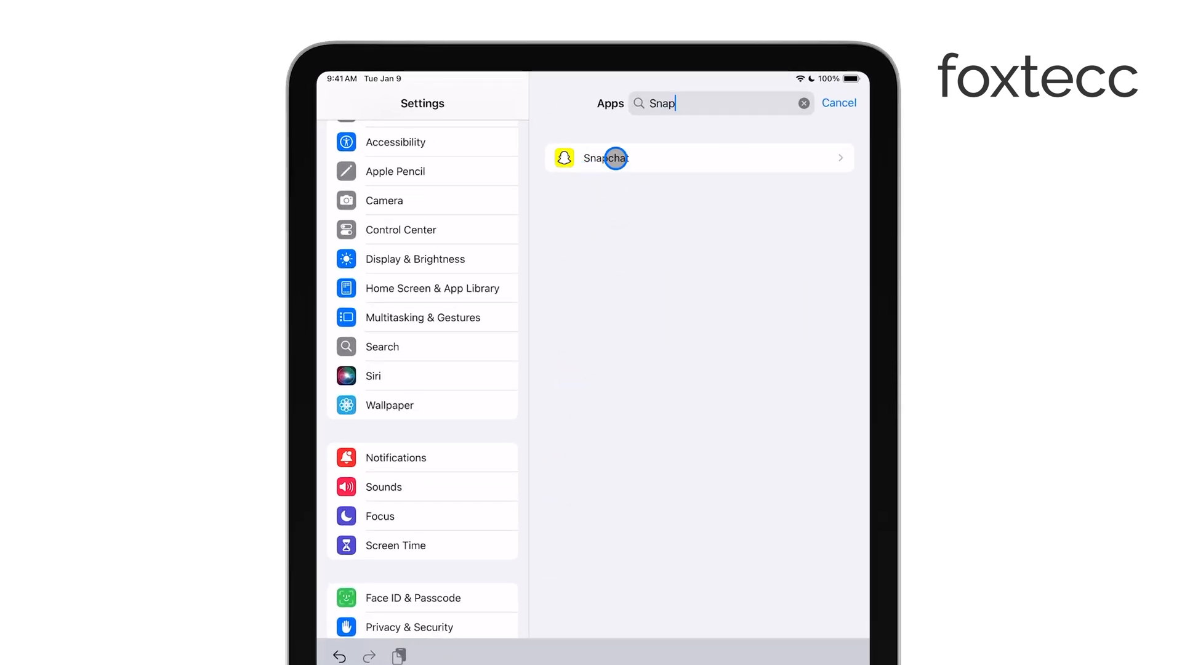
{"action": "left_click", "coordinate": [606, 157]}
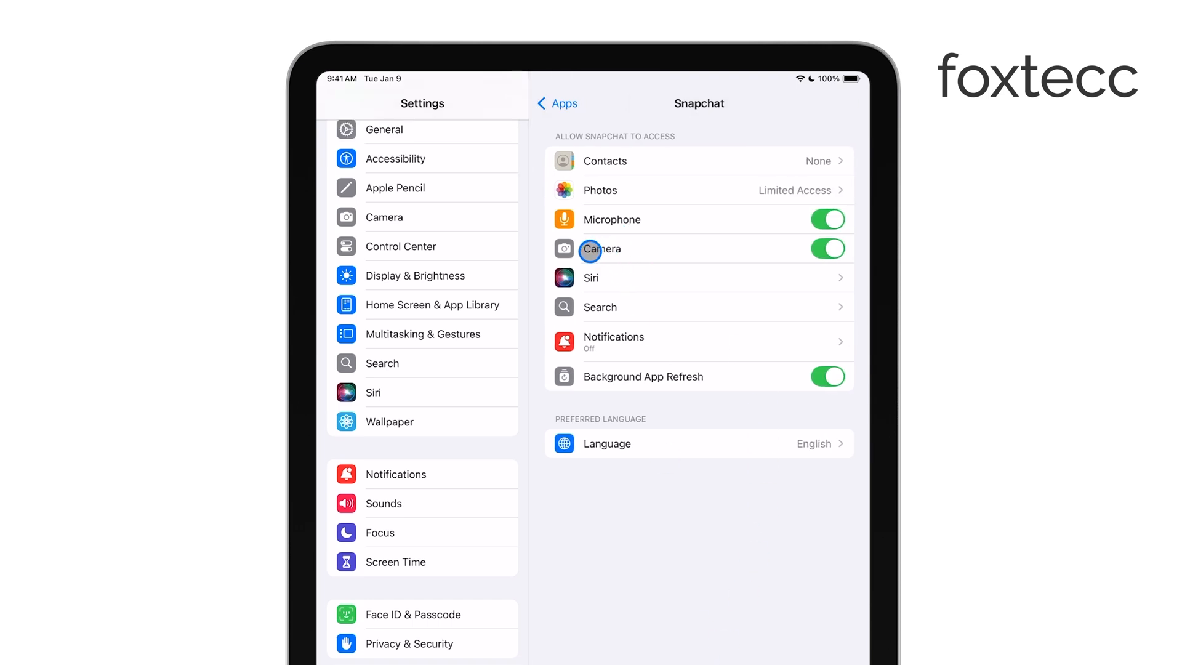
Step: Toggle Snapchat's Camera access off and back on so it ends enabled
{"action": "left_click", "coordinate": [828, 249]}
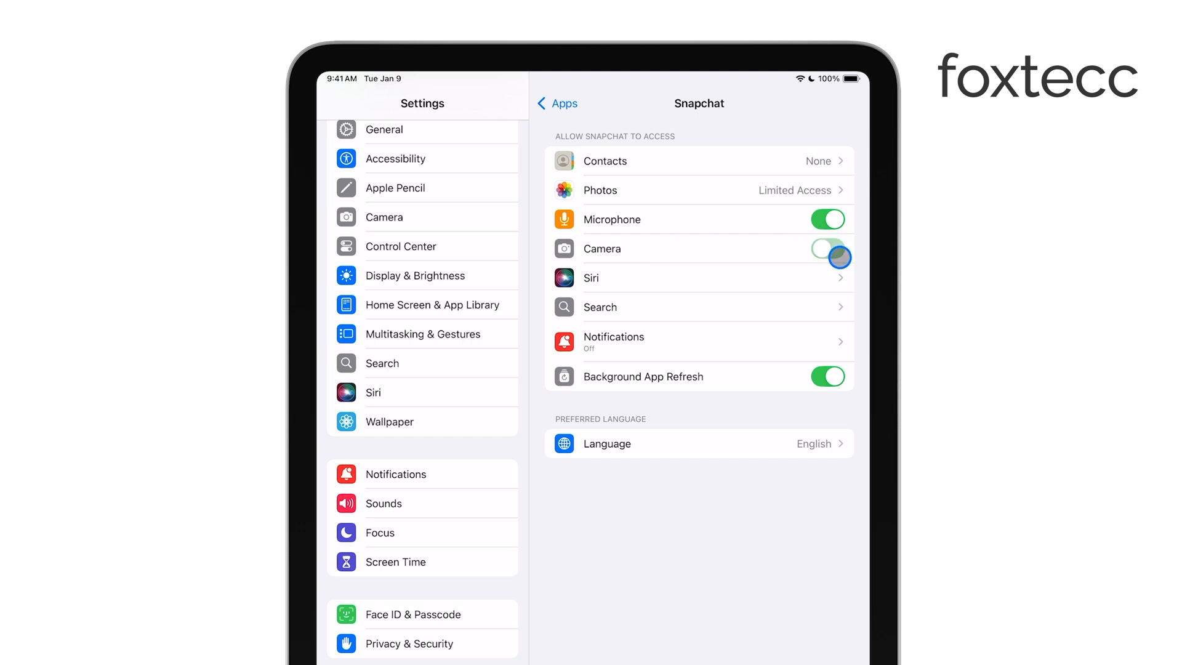
{"action": "left_click", "coordinate": [827, 248]}
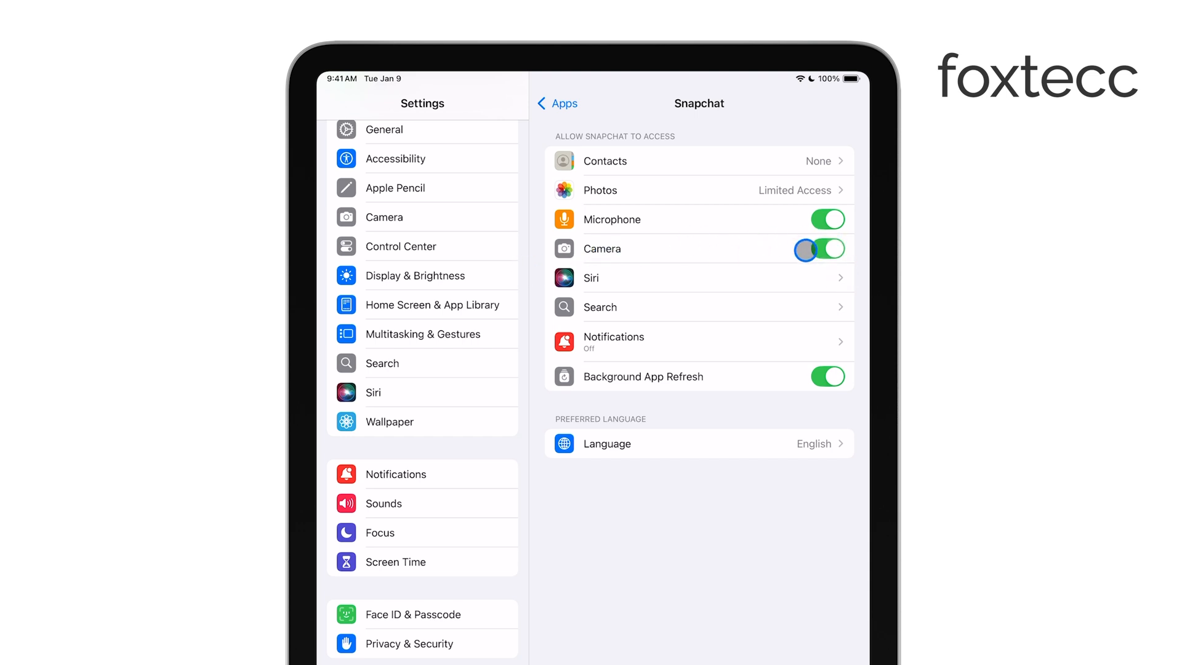
{"action": "left_click", "coordinate": [828, 250]}
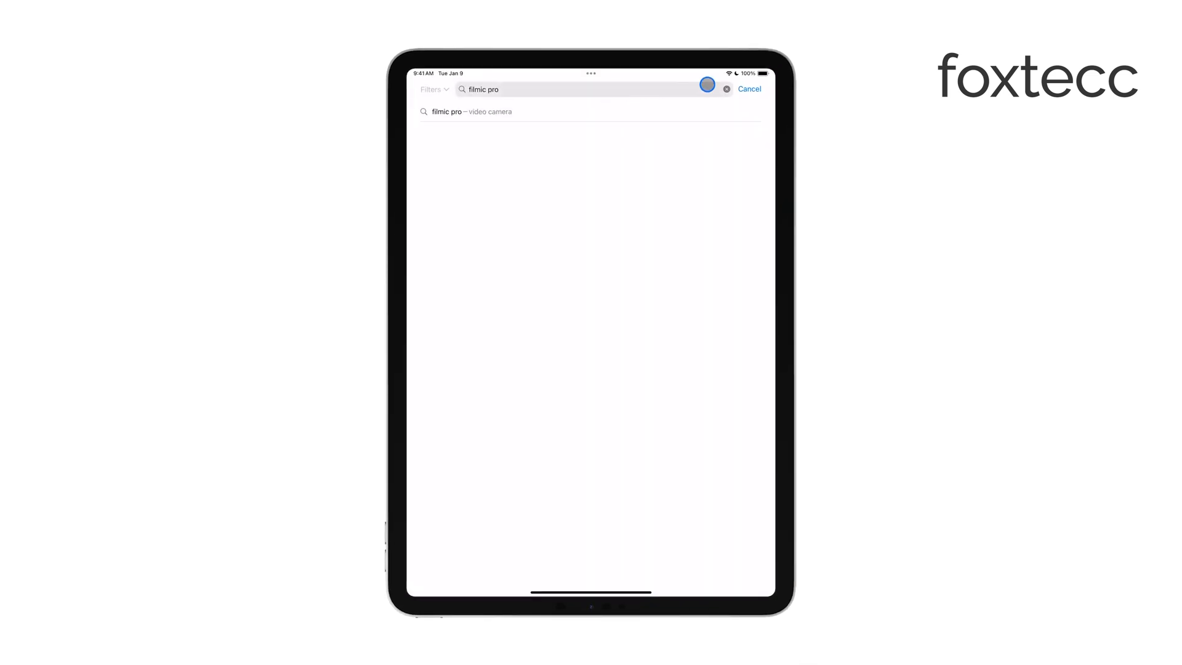
Step: Search the App Store for 'snap', view Snapchat: Chat with friends, then go Home
{"action": "type", "text": "snap"}
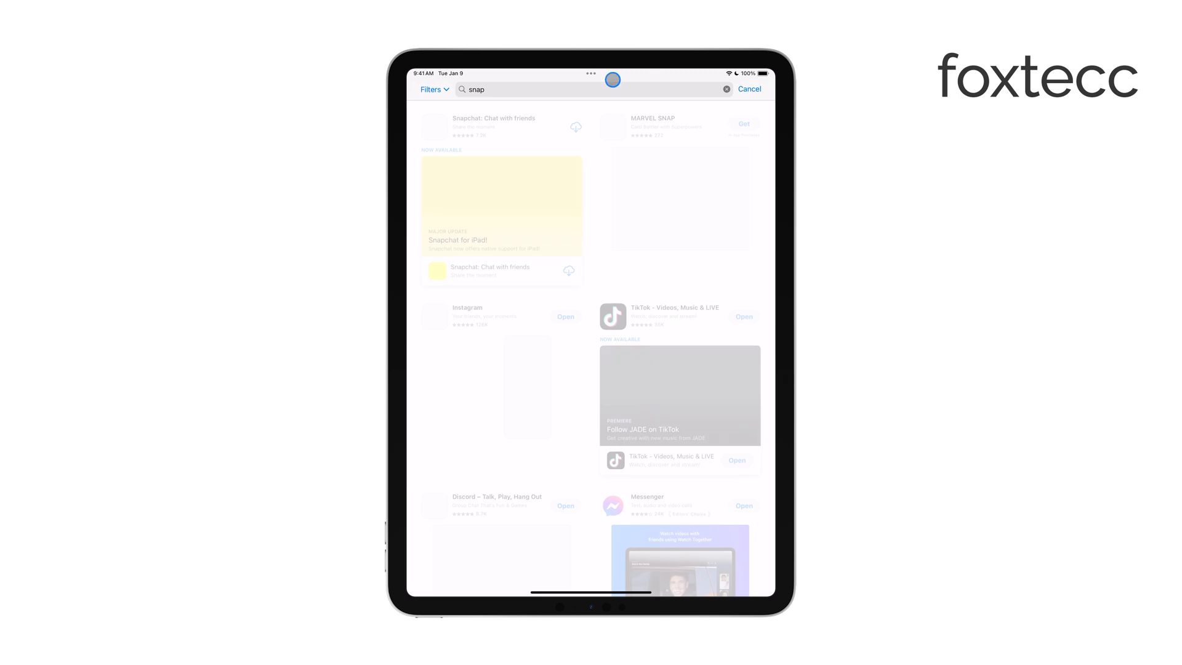
{"action": "left_click", "coordinate": [494, 118]}
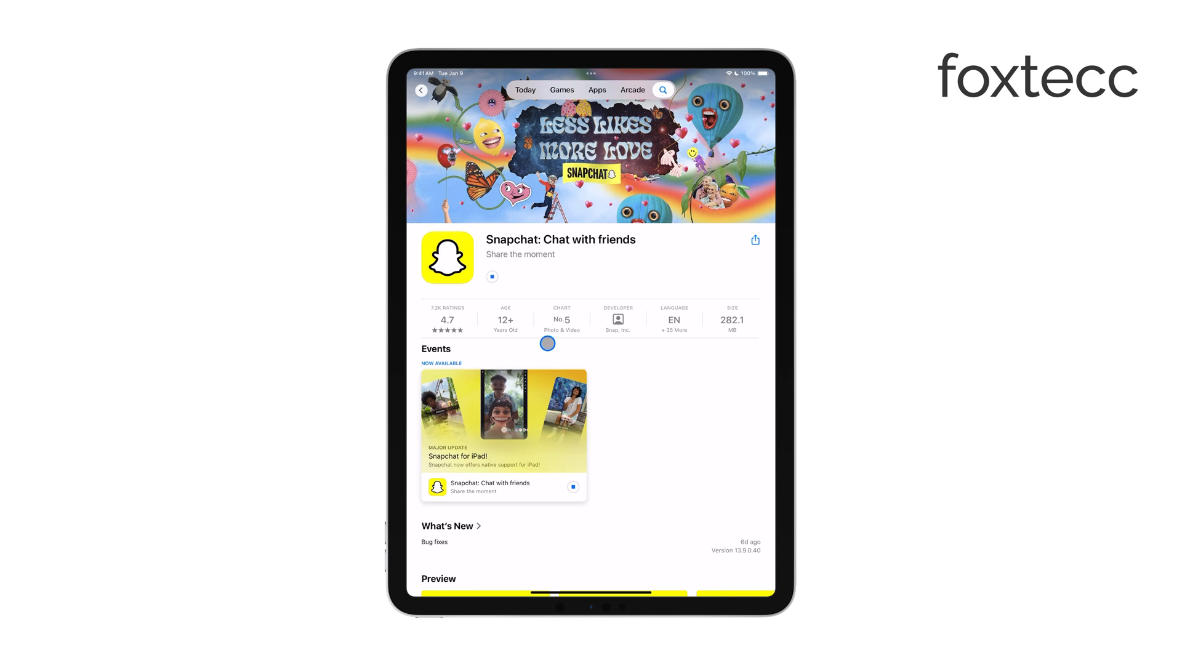
{"action": "key", "text": "home"}
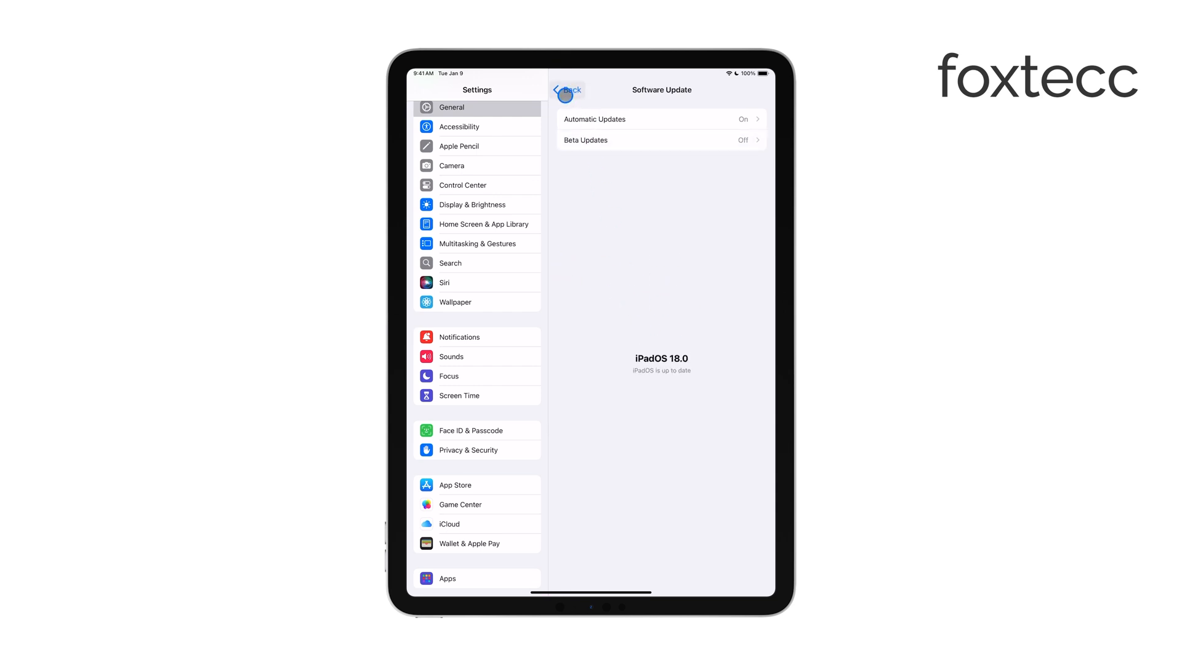
Step: Leave the iPadOS 18.0 Software Update page and open the Social app group
{"action": "left_click", "coordinate": [459, 394]}
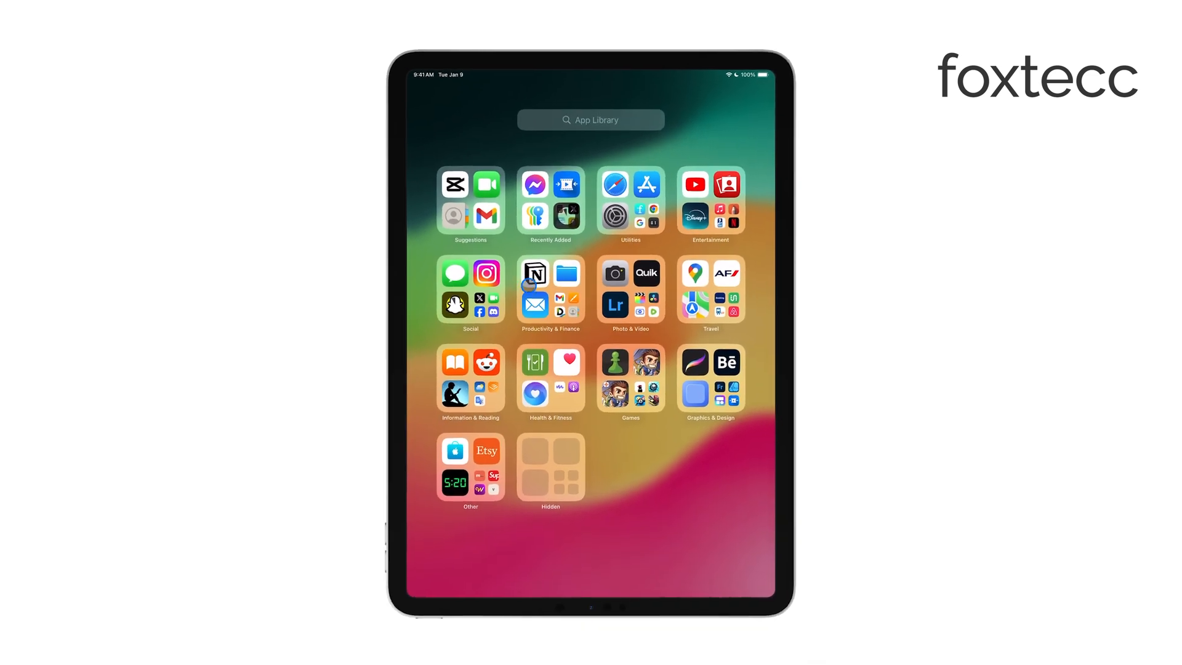
{"action": "left_click", "coordinate": [470, 286]}
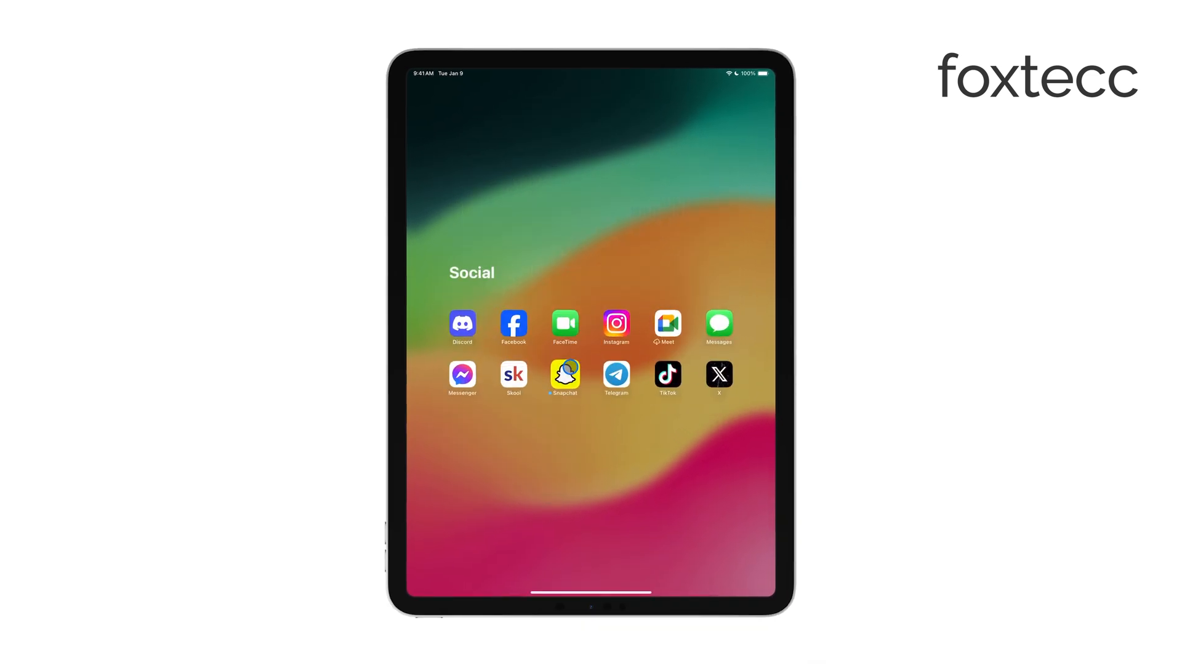